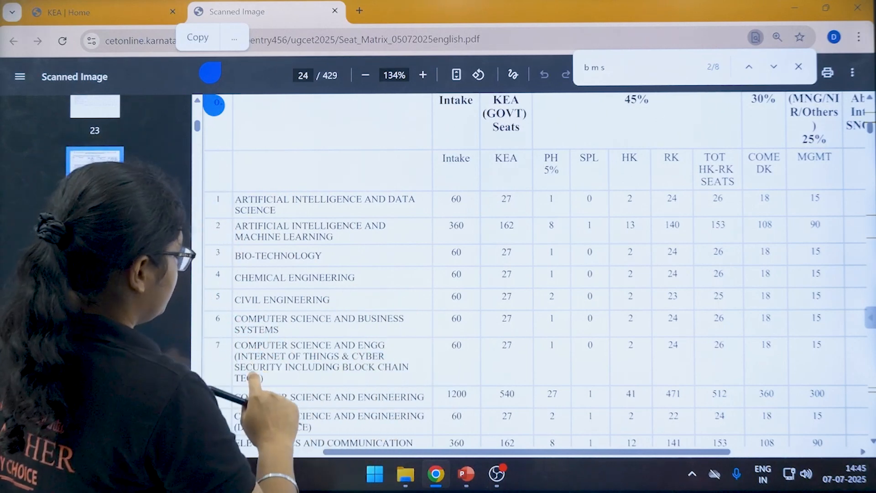
scroll(down, 3)
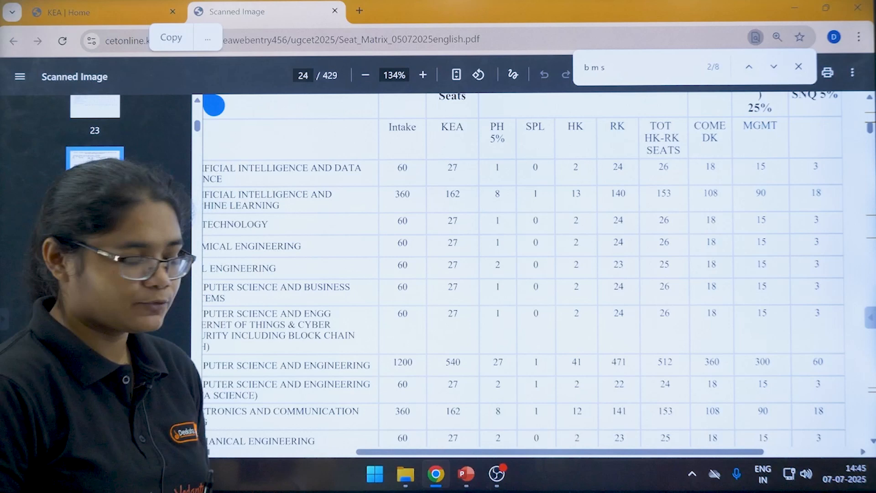
scroll(down, 3)
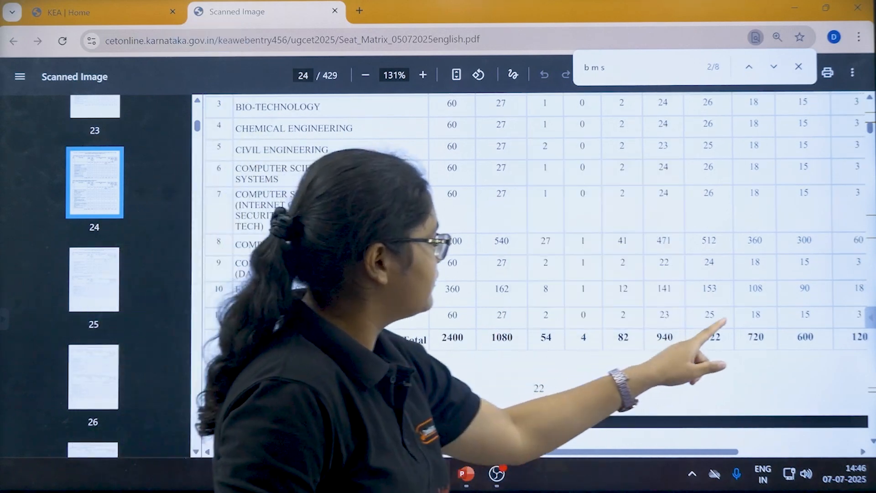
scroll(down, 3)
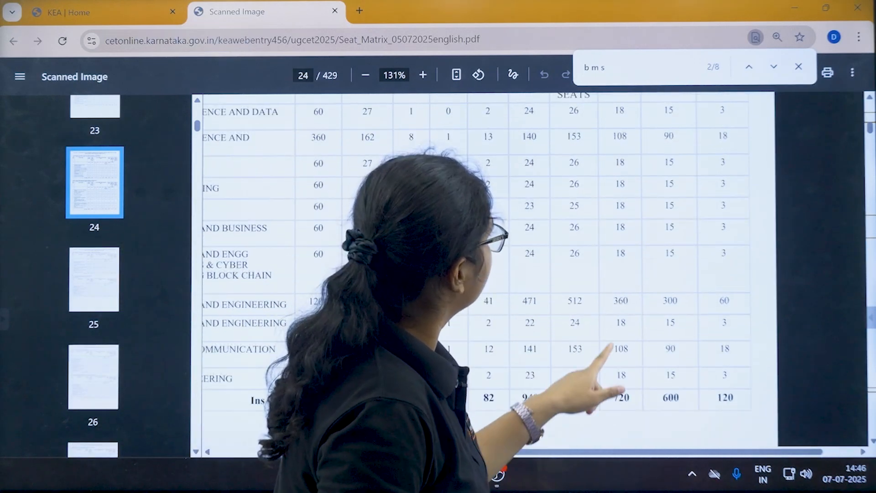
scroll(down, 3)
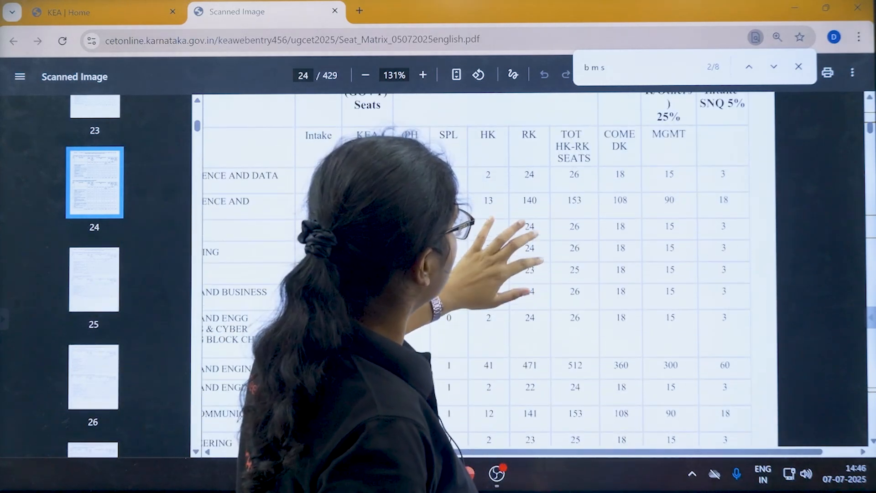
scroll(down, 3)
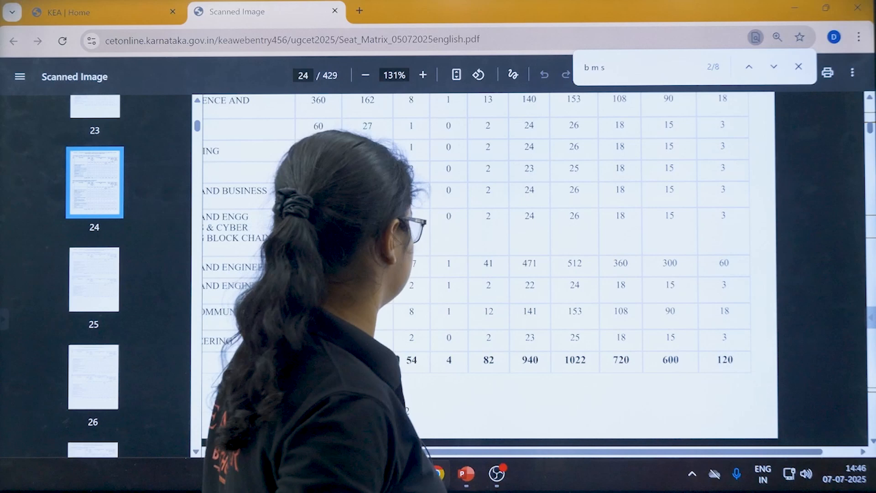